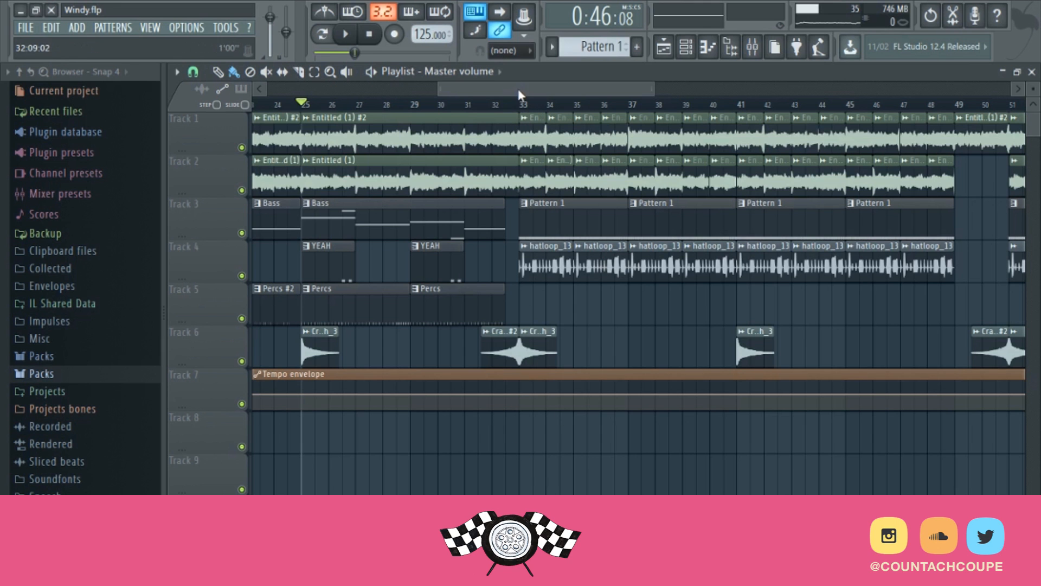
- Scroll back and forth through the Windy playlist timeline while the arrangement plays
scroll("left", 3)
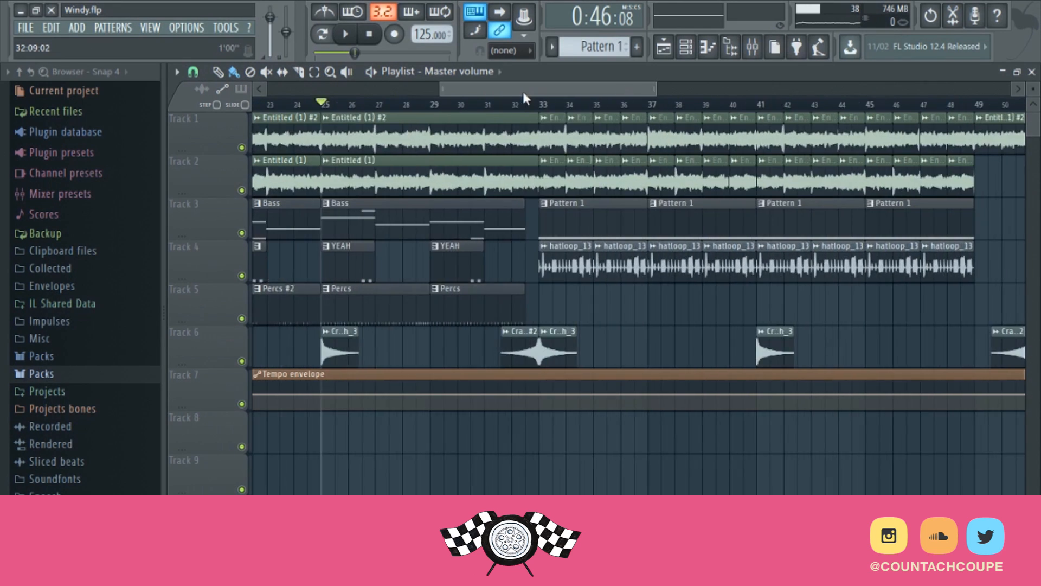
scroll("right", 3)
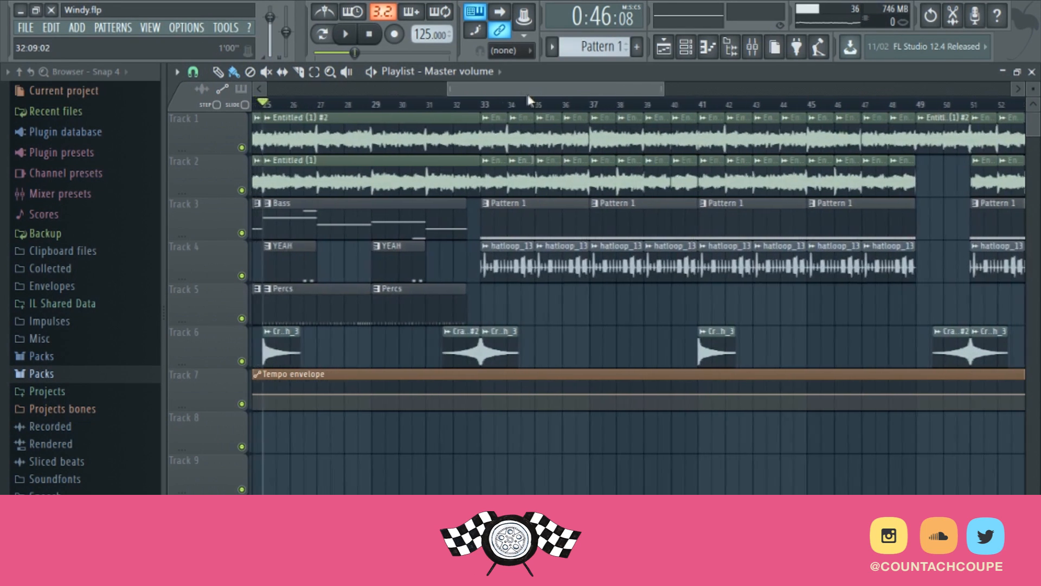
scroll("left", 3)
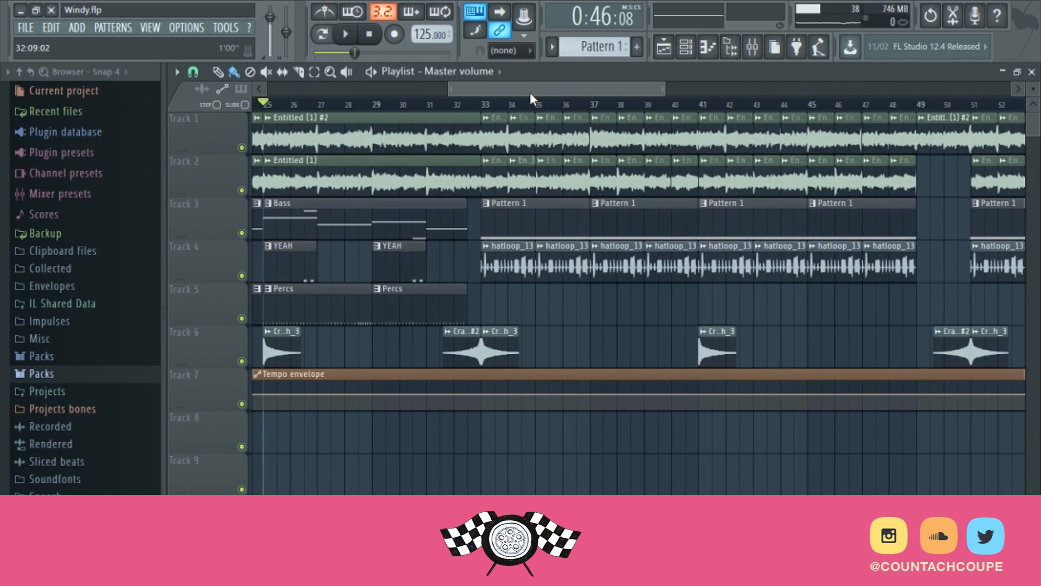
scroll("left", 3)
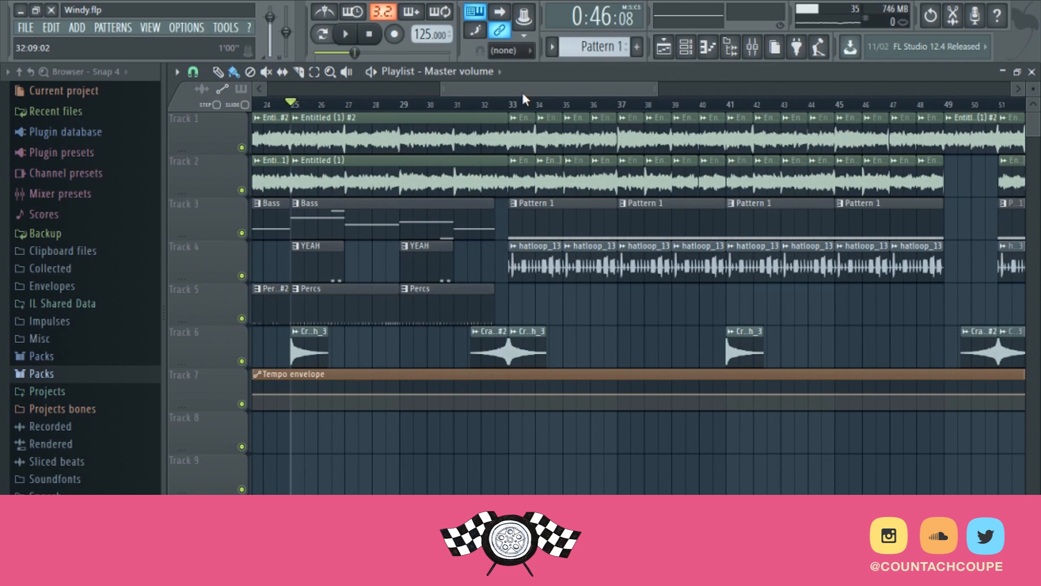
scroll("right", 3)
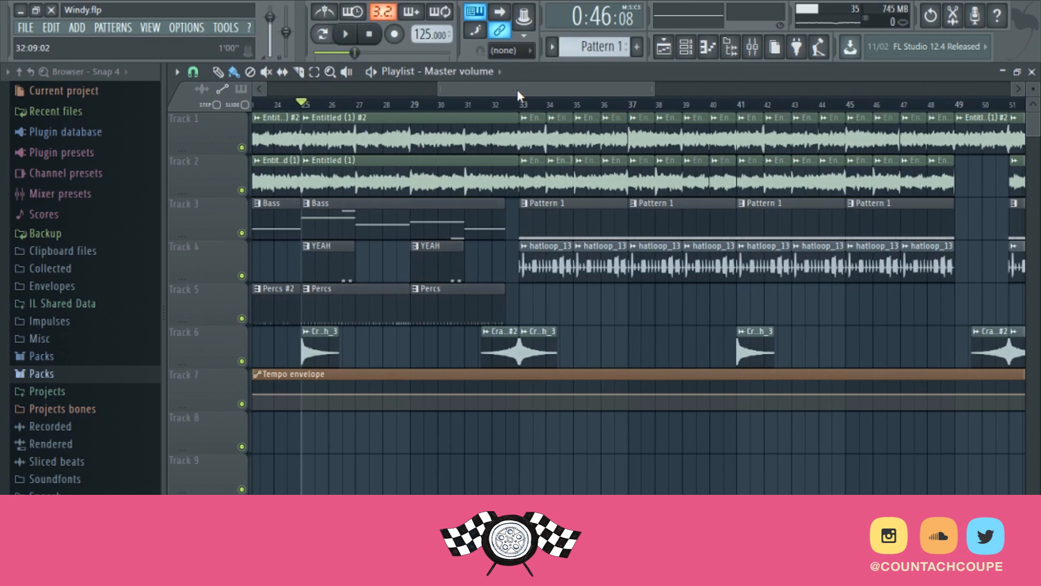
scroll("left", 3)
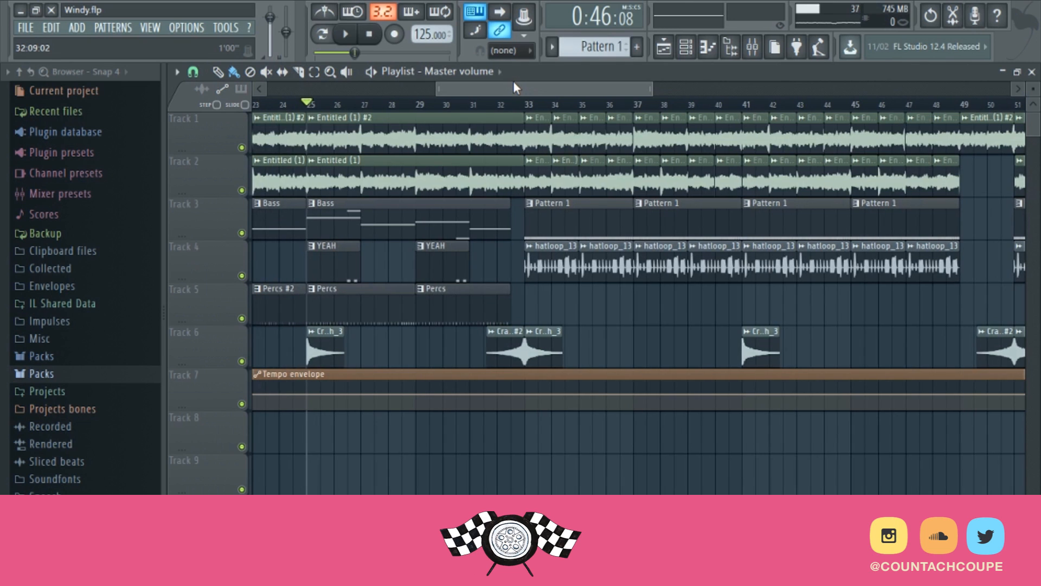
scroll("right", 3)
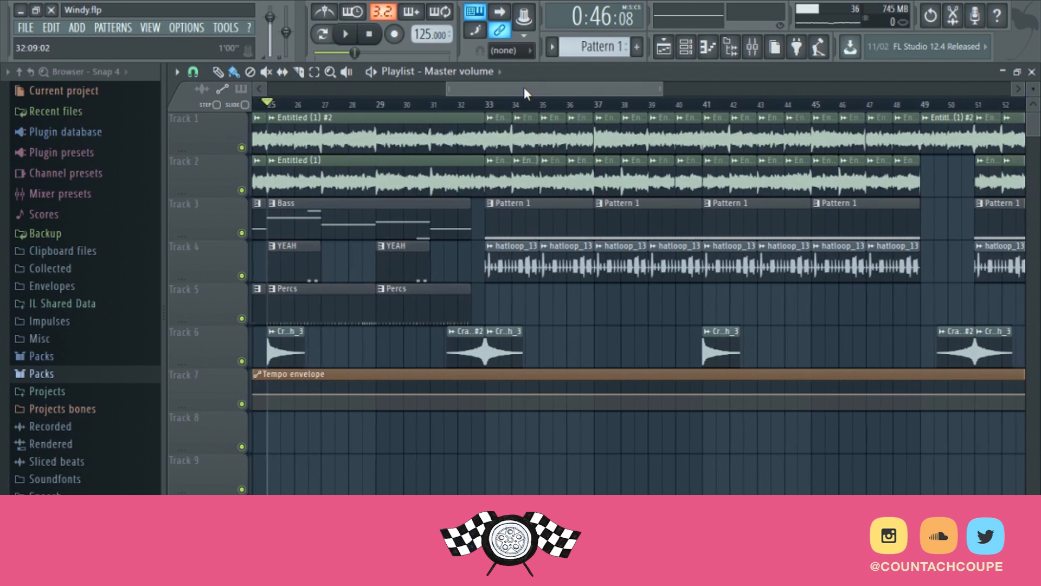
scroll("right", 3)
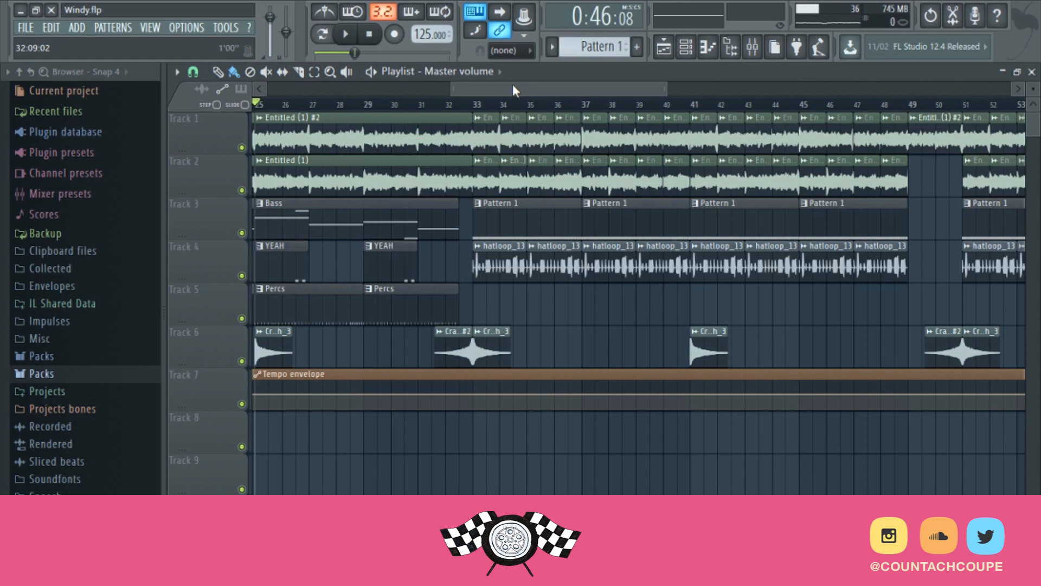
scroll("left", 3)
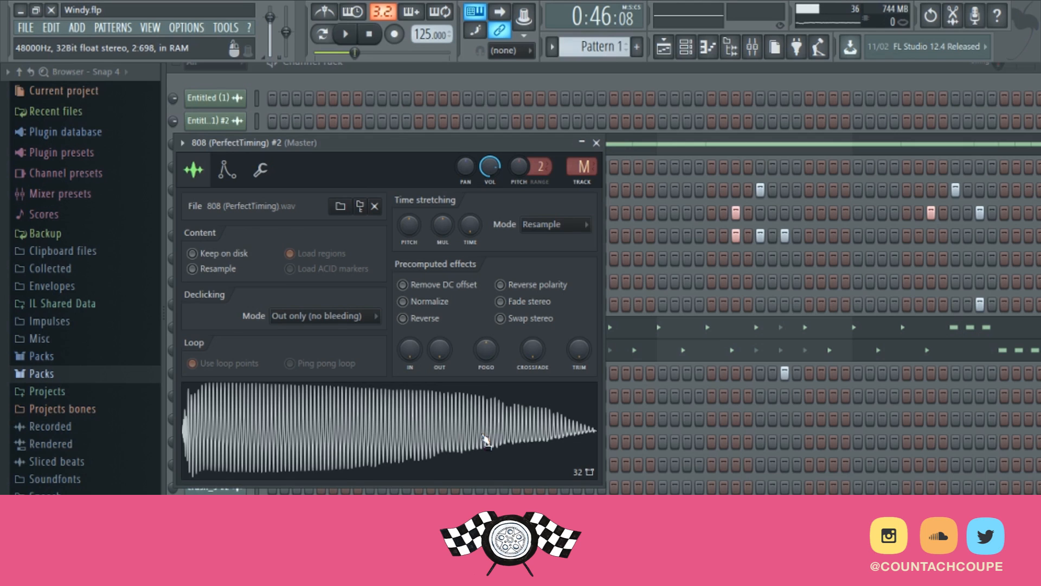
mouse_move(245, 171)
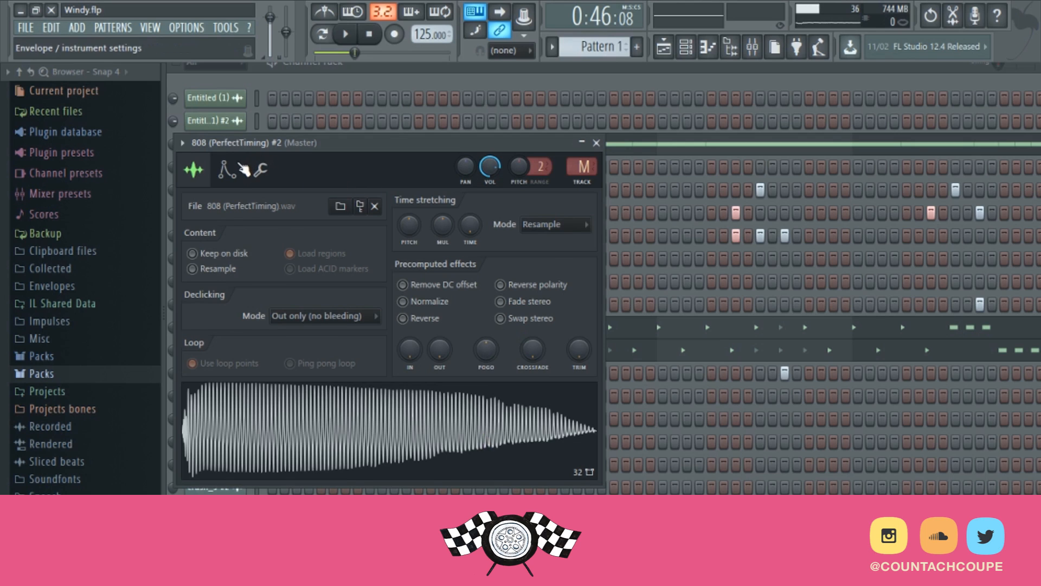
- Close the 808 channel's sample settings and bring up the Channel Rack listing the 808
left_click(594, 142)
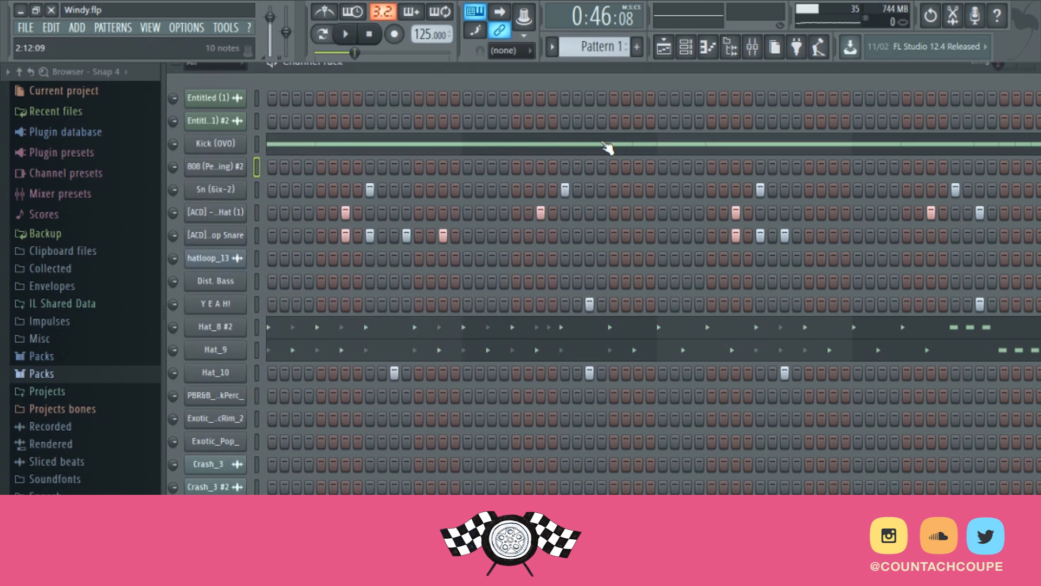
left_click(474, 12)
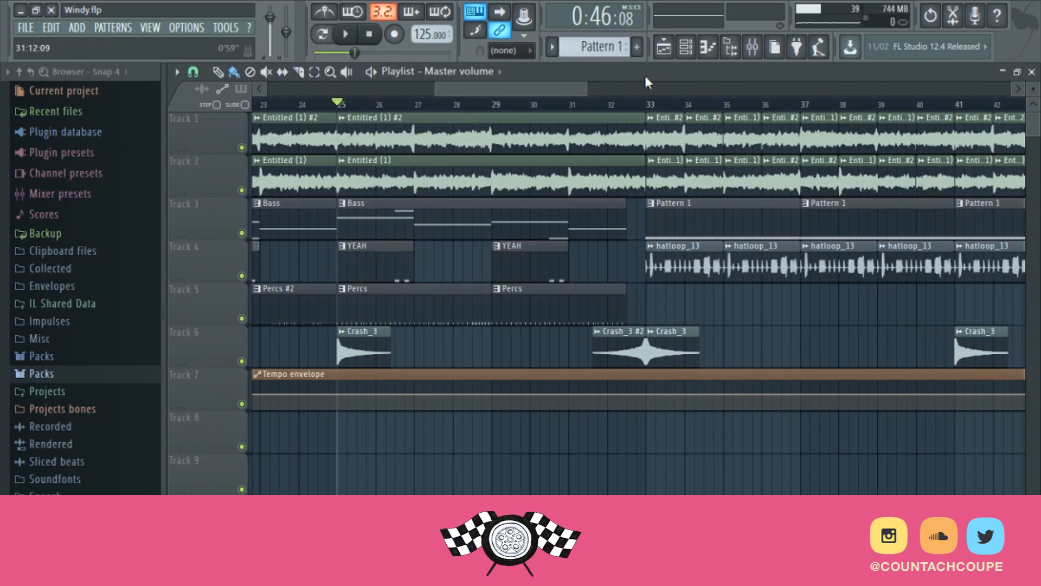
mouse_move(583, 88)
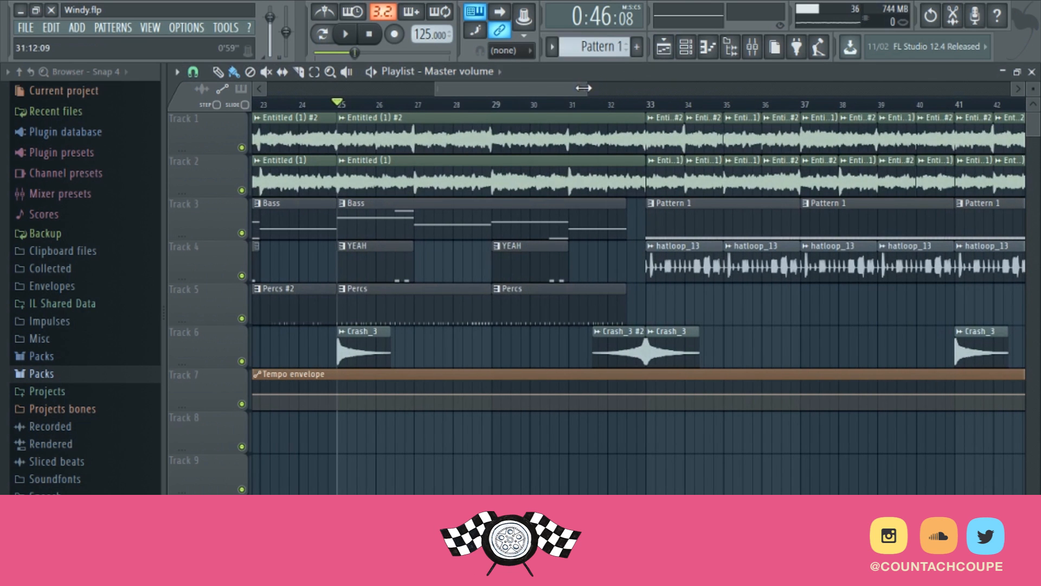
scroll("right", 3)
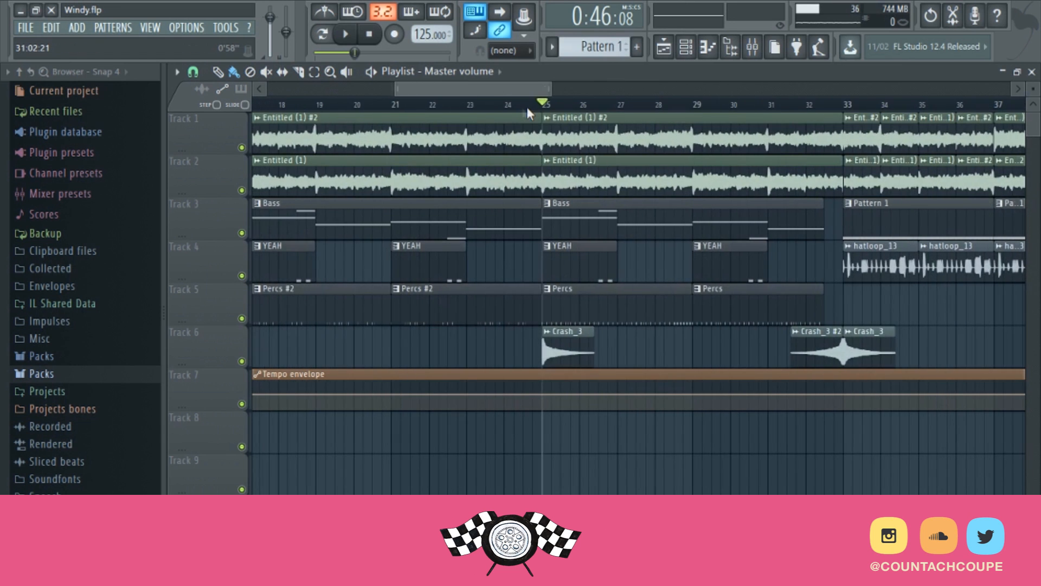
scroll("right", 3)
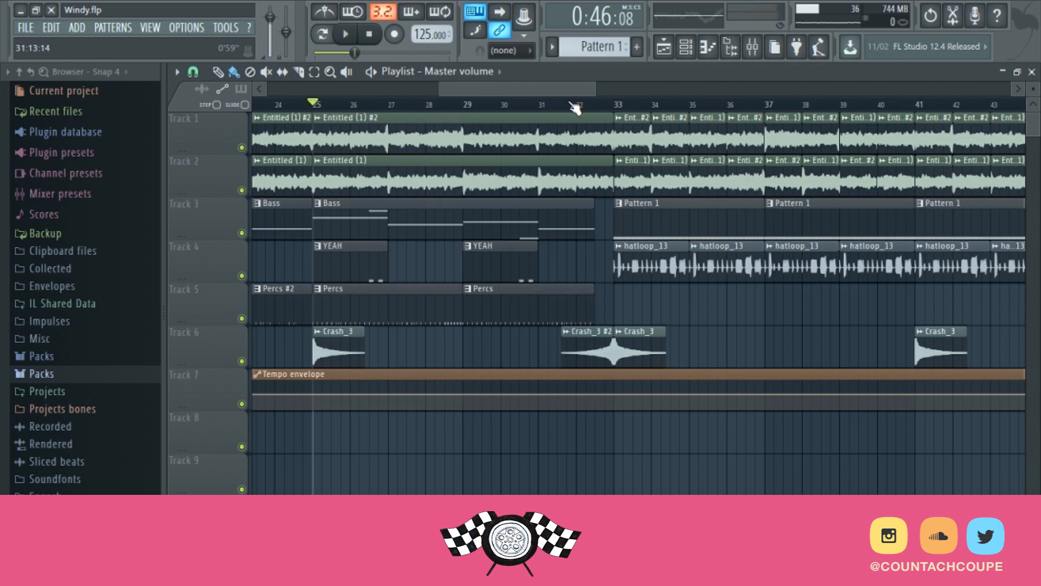
left_click(344, 33)
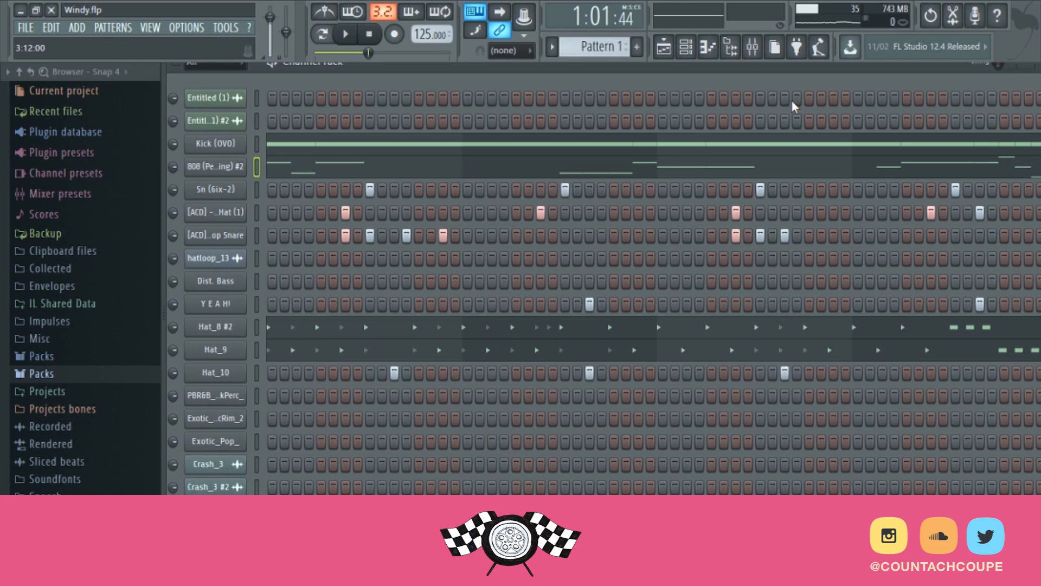
left_click(321, 34)
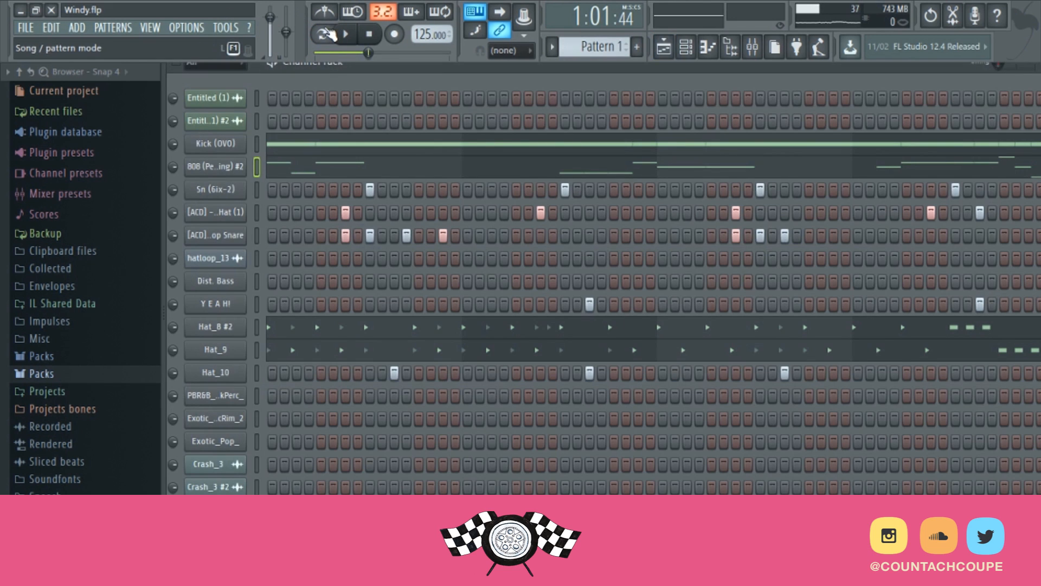
left_click(345, 33)
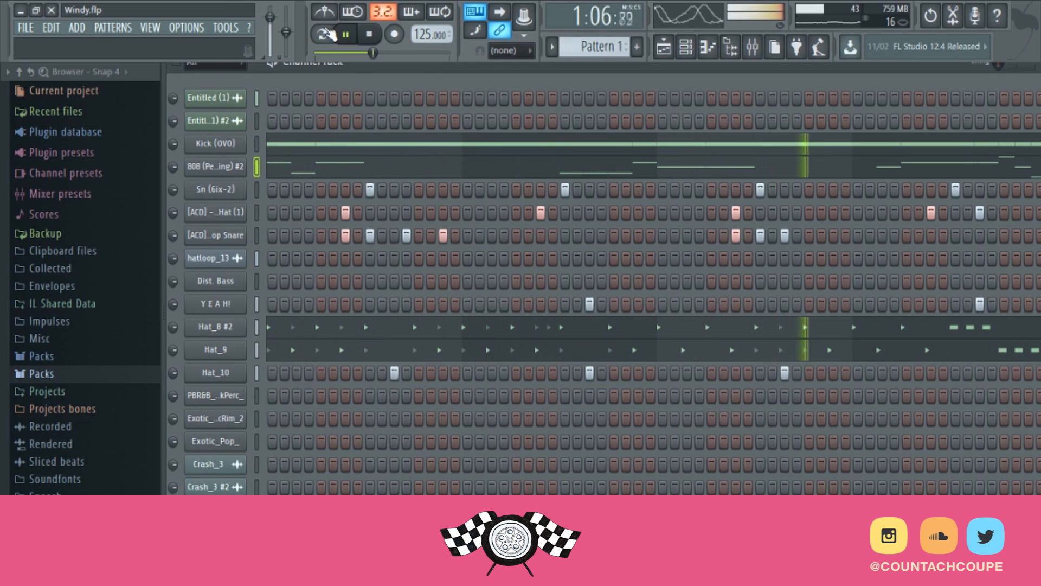
left_click(320, 34)
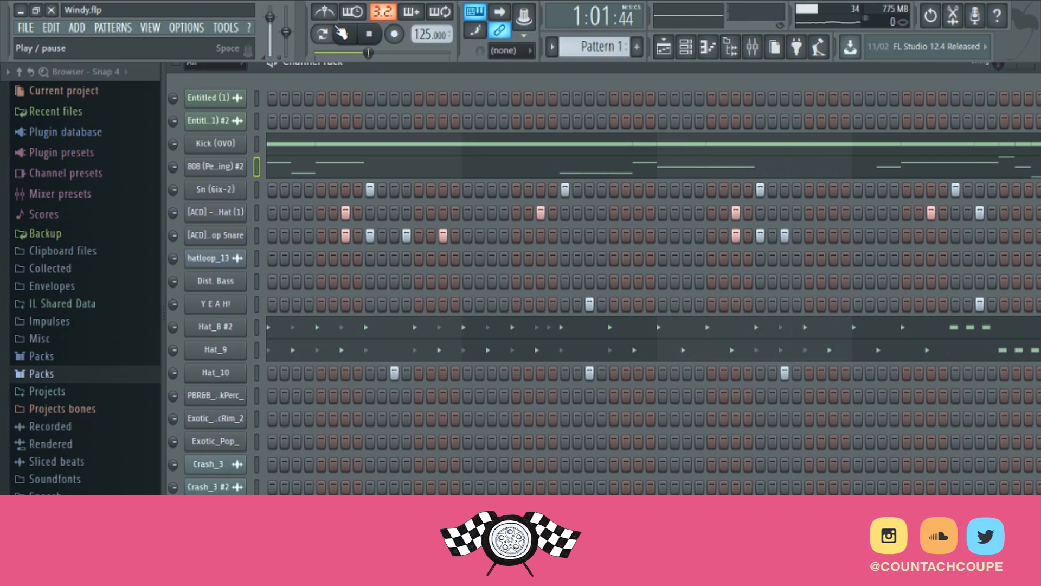
left_click(344, 34)
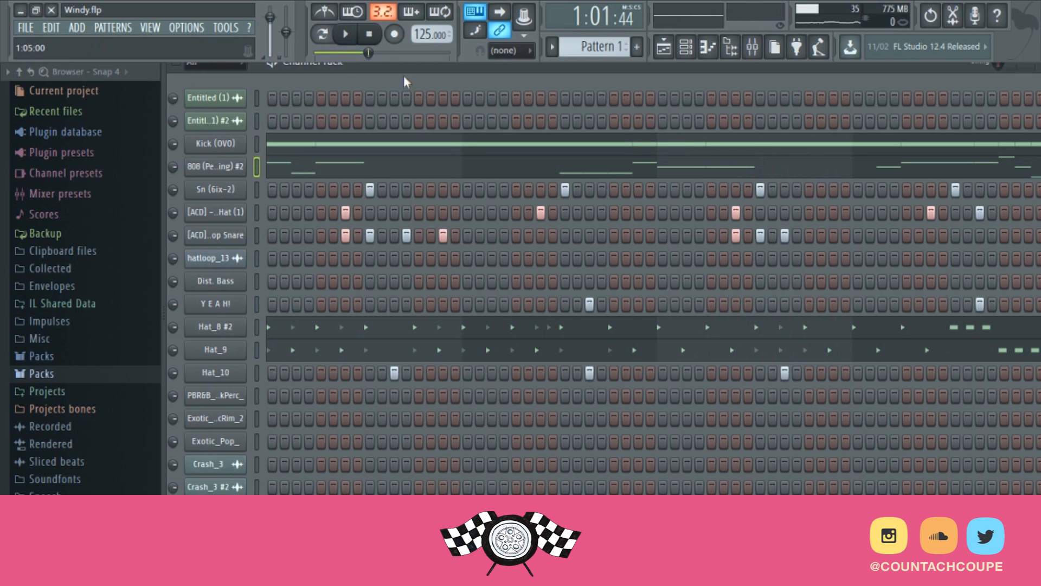
mouse_move(461, 73)
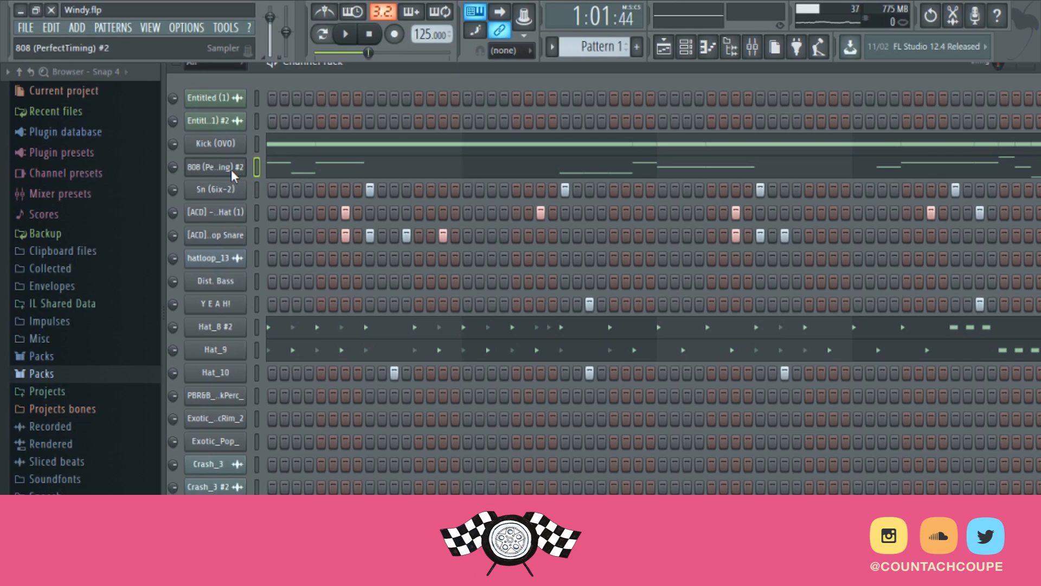
mouse_move(299, 226)
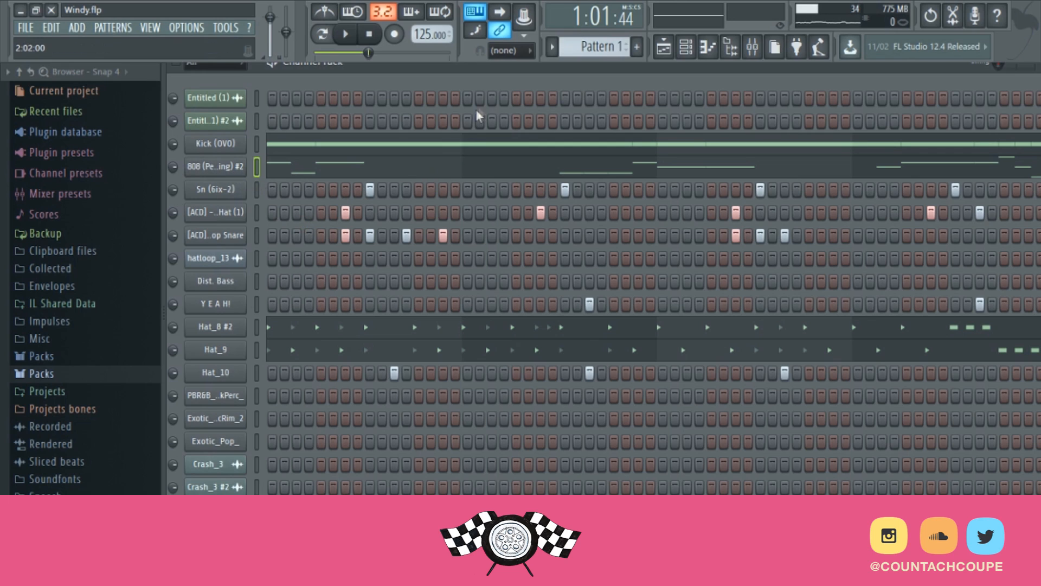
- Bring the 808 (PerfectTiming) #2 channel's notes into the piano roll with velocities shown
left_click(344, 34)
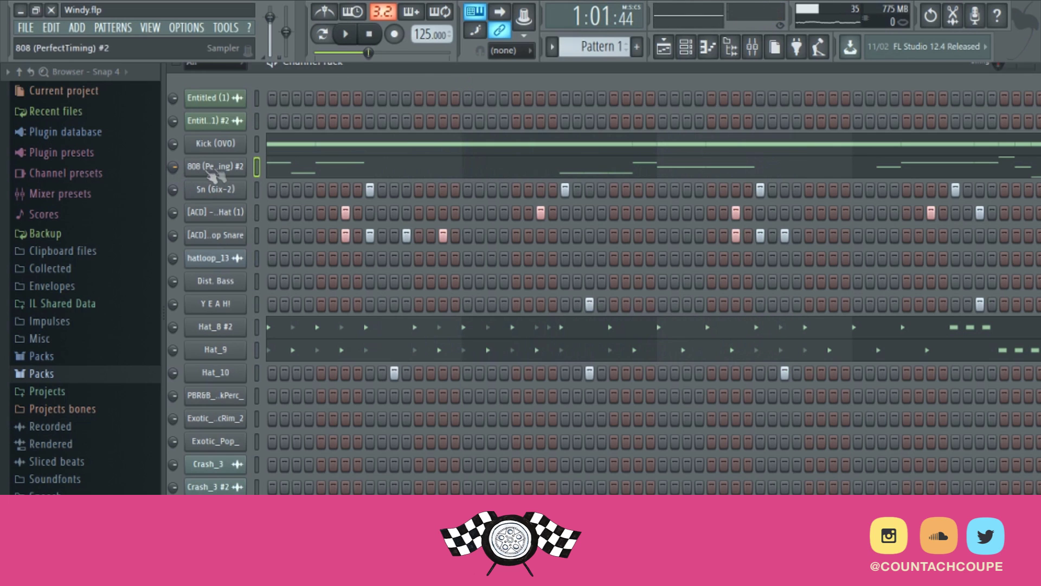
double_click(210, 166)
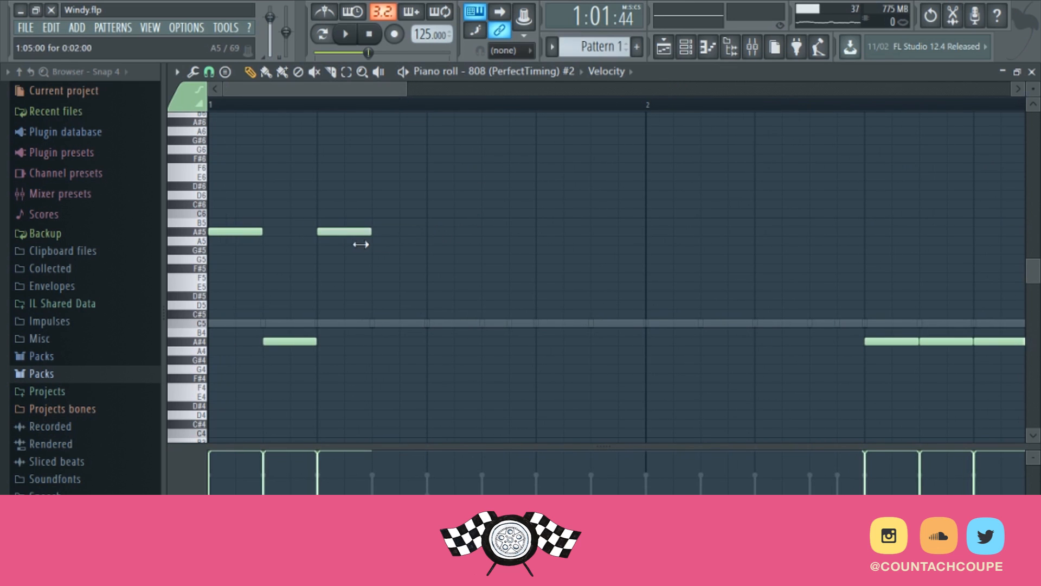
- Look over the 808 note lengths in the piano roll, then leave it for the channel rack
left_click(343, 33)
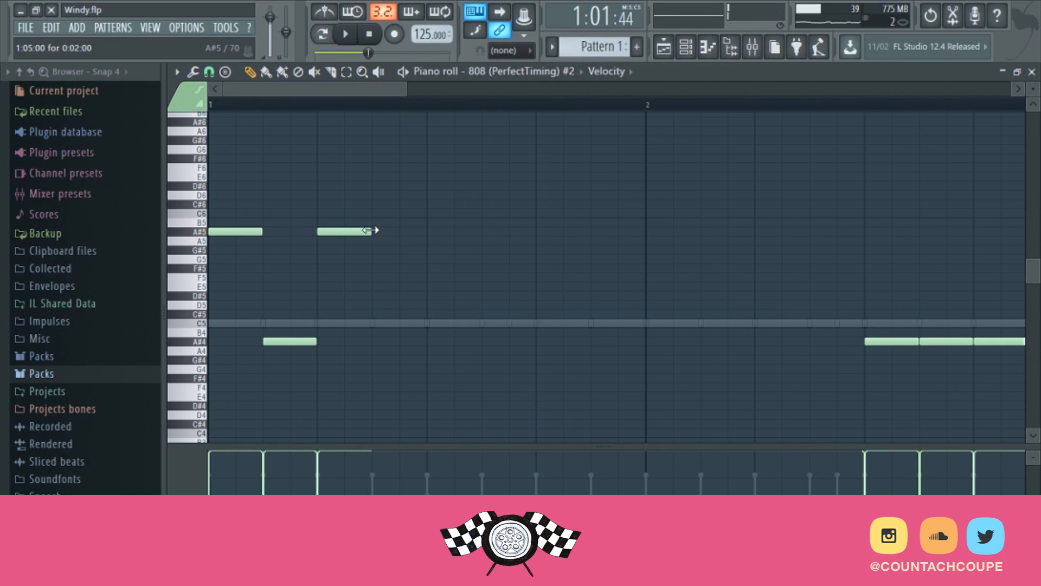
left_click_drag(368, 231, 425, 231)
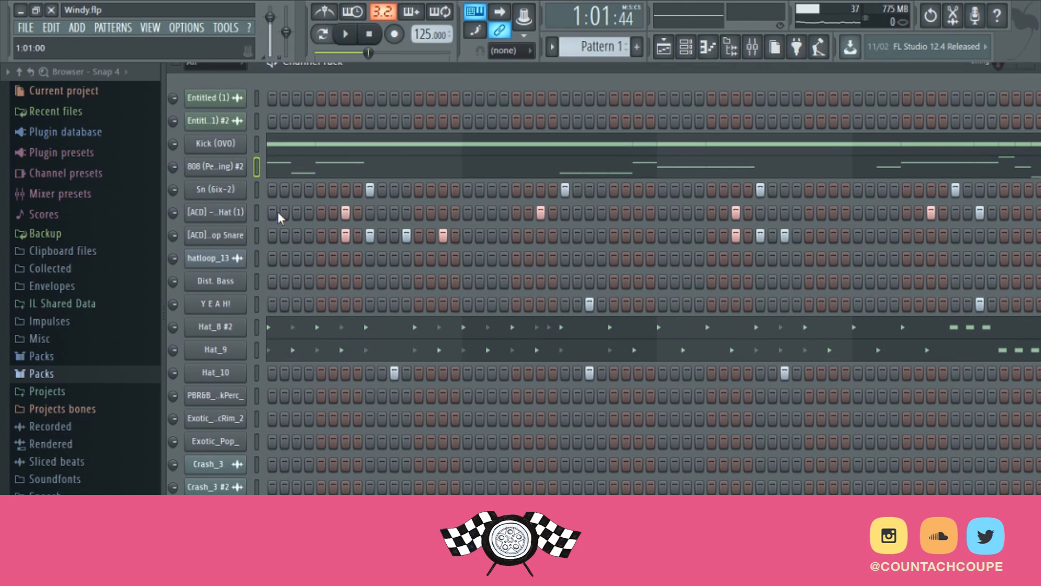
- Bring up the 808 (PerfectTiming) #2 sampler's volume envelope in its Channel Settings
left_click(212, 165)
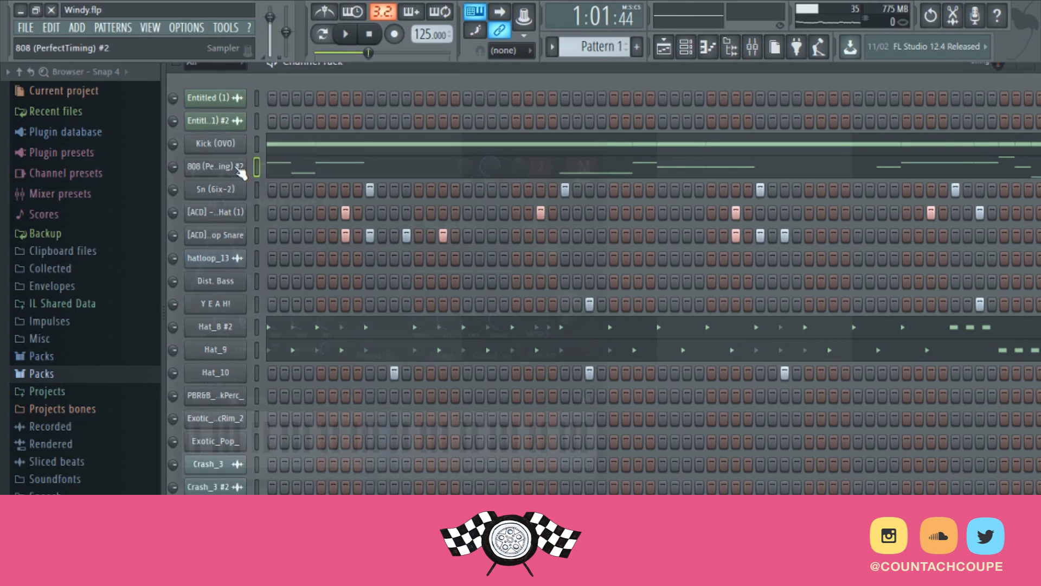
left_click(211, 166)
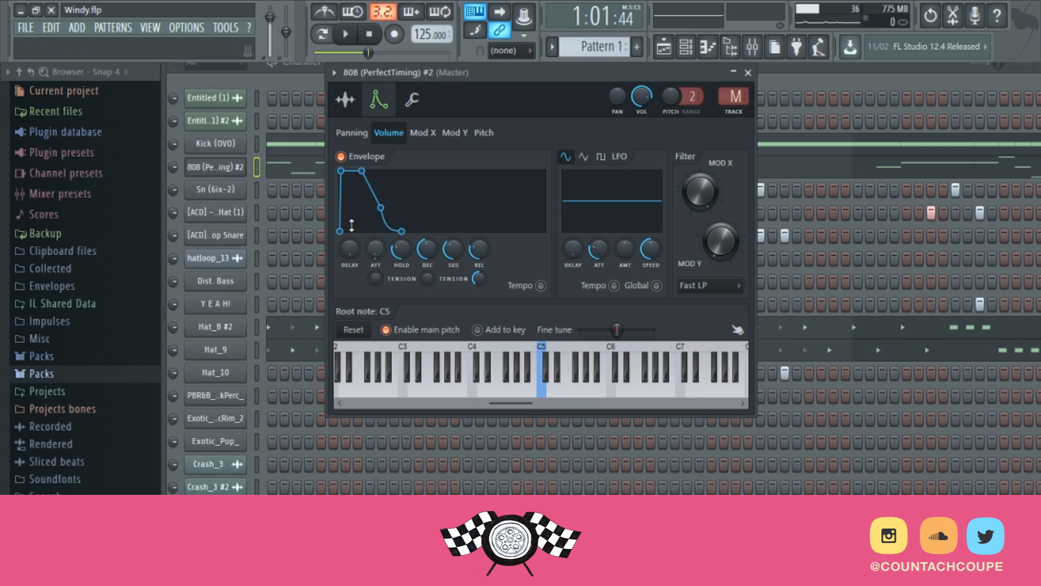
mouse_move(402, 252)
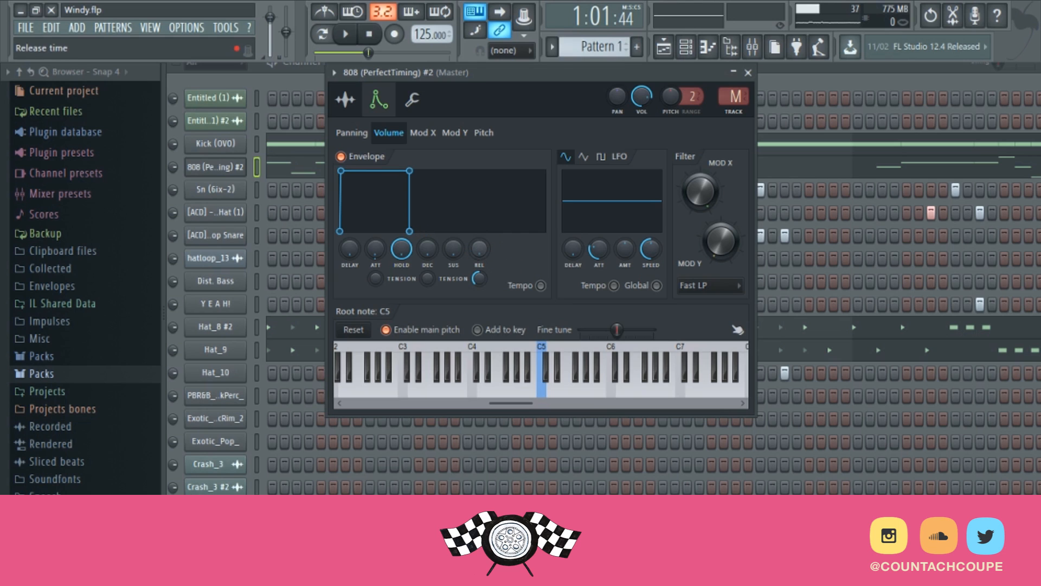
- Close the 808 sampler settings after setting its volume envelope decay, sustain and release to minimum
left_click(748, 71)
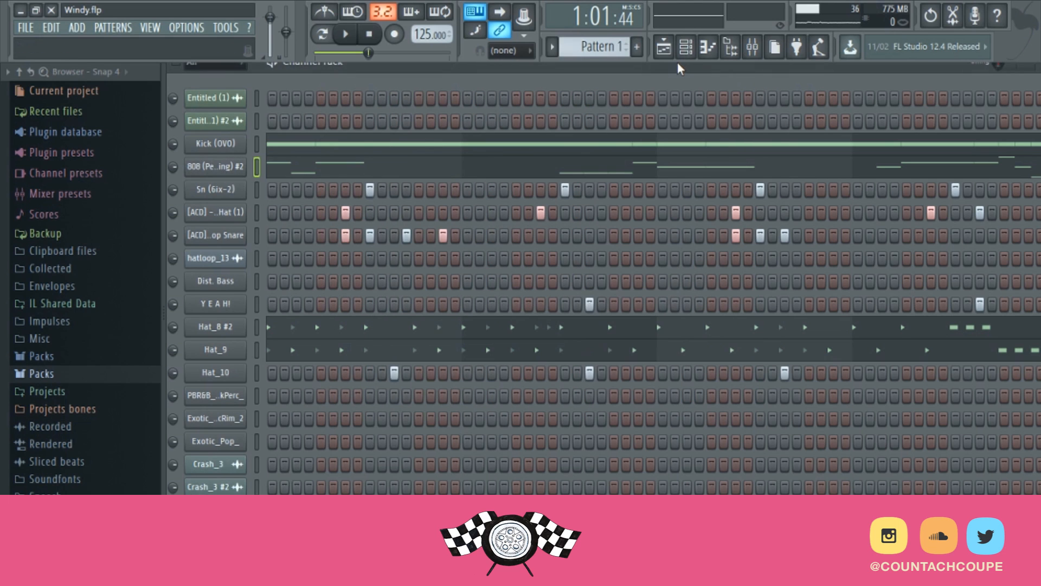
- Switch from the channel rack back to the Windy playlist arrangement
left_click(344, 33)
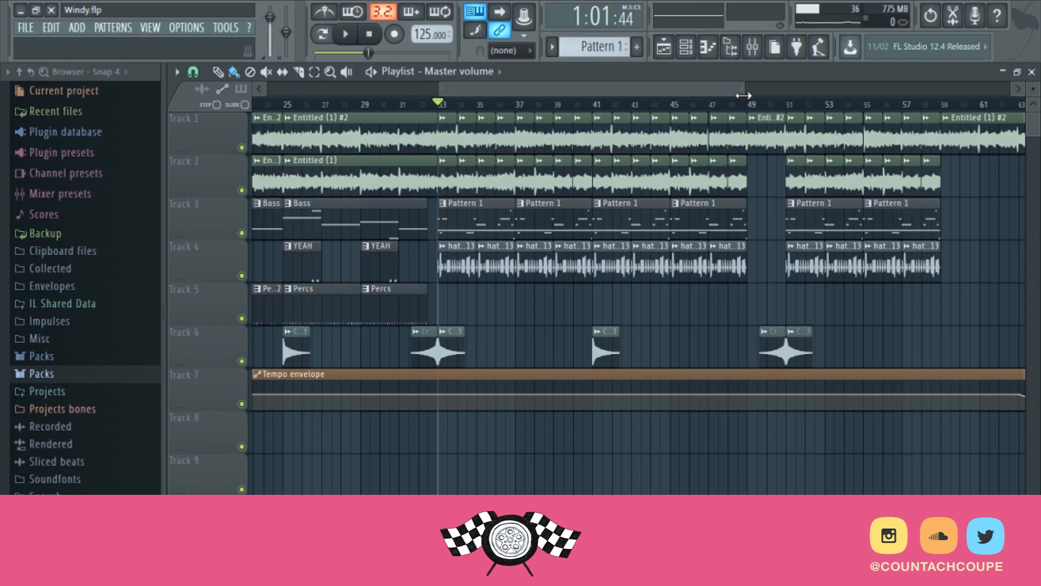
mouse_move(693, 86)
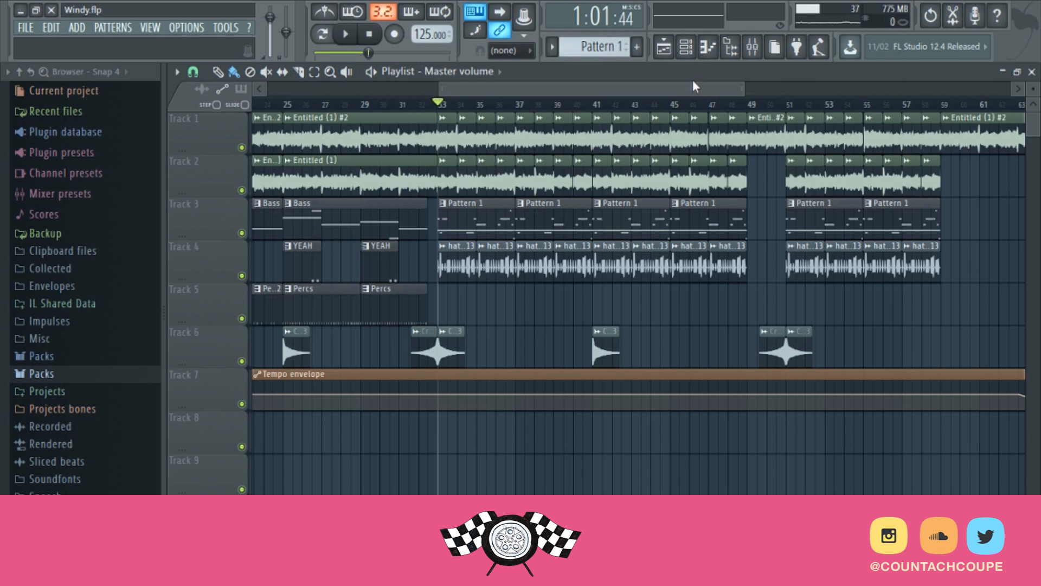